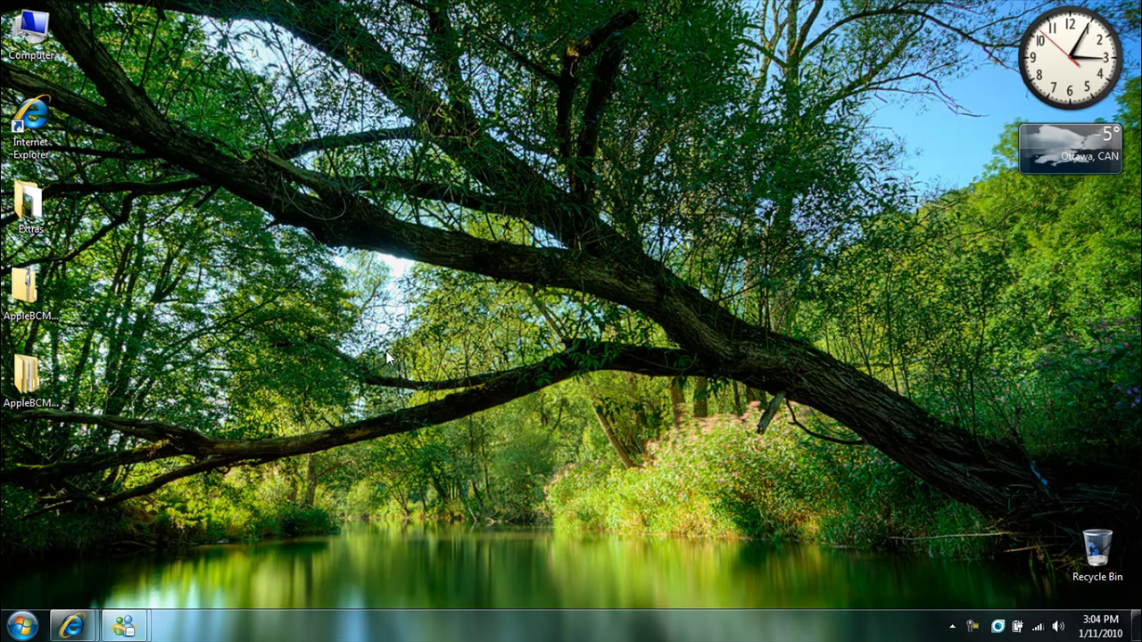
pyautogui.moveTo(381, 348)
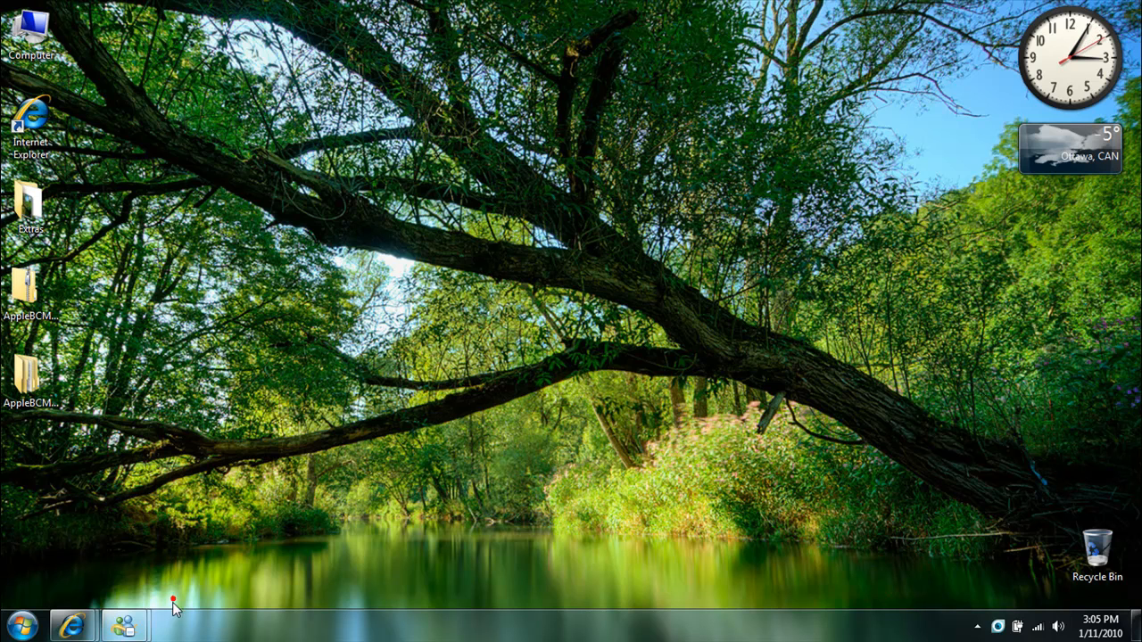
# - Delete the Bluetooth shortcut from the Startup folder and close the Start menu
pyautogui.moveTo(614, 4); pyautogui.dragTo(348, 597)
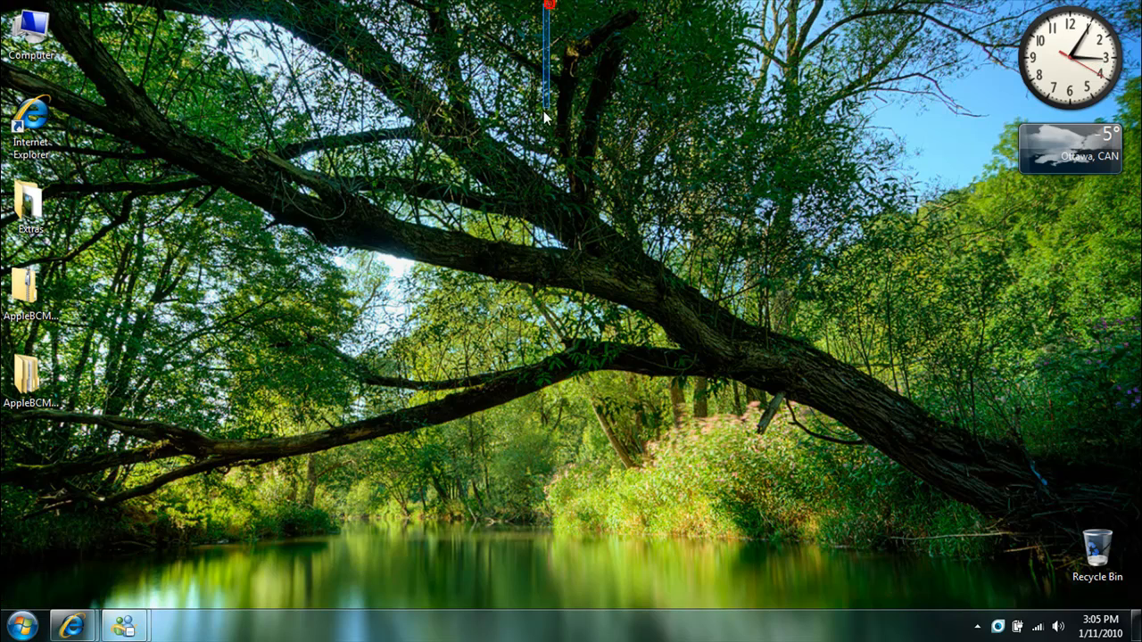
pyautogui.moveTo(1137, 625)
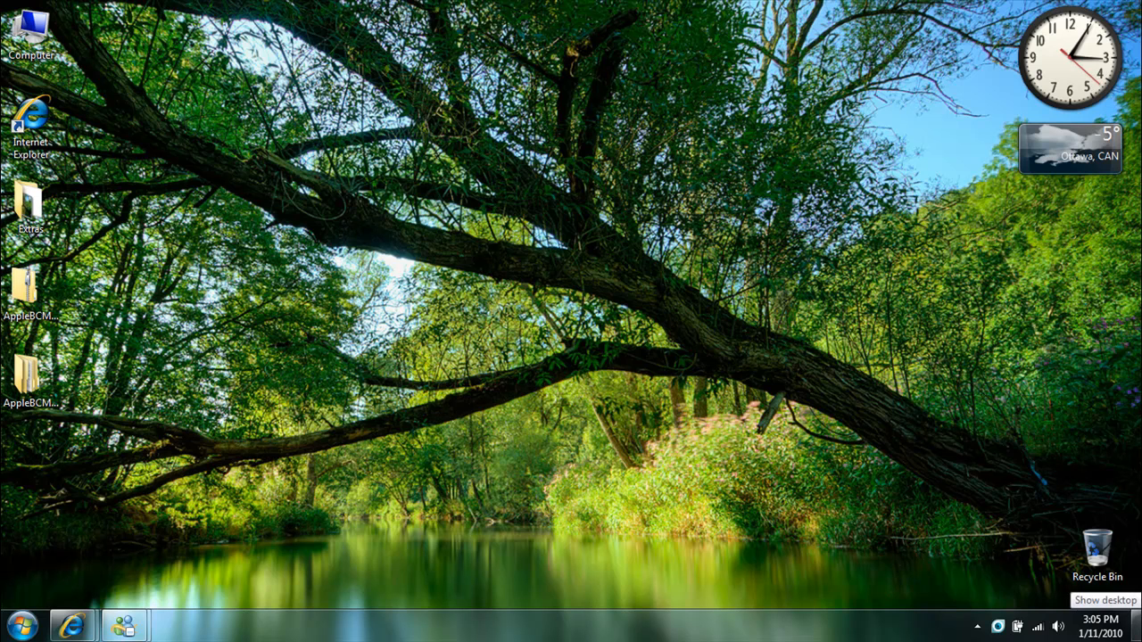
pyautogui.moveTo(599, 363)
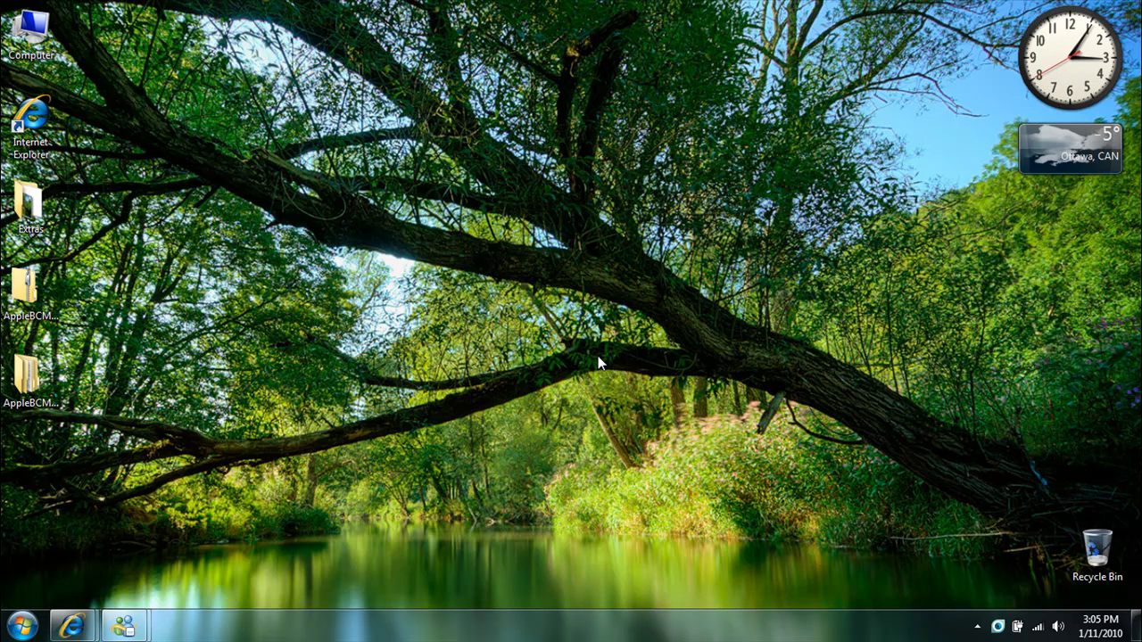
pyautogui.moveTo(665, 230)
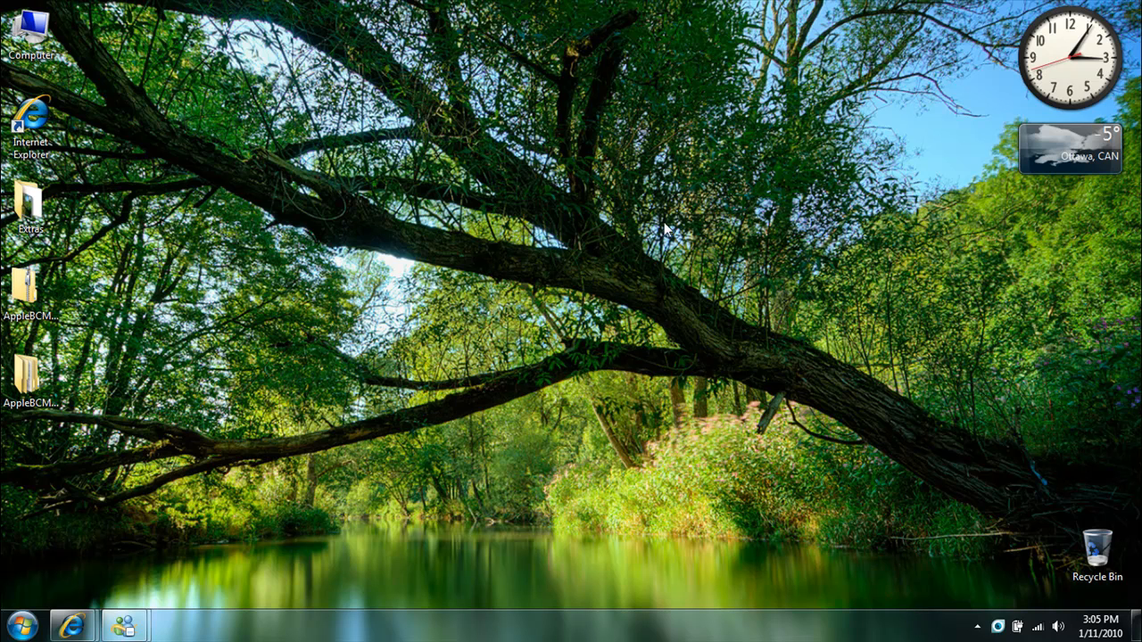
pyautogui.click(18, 625)
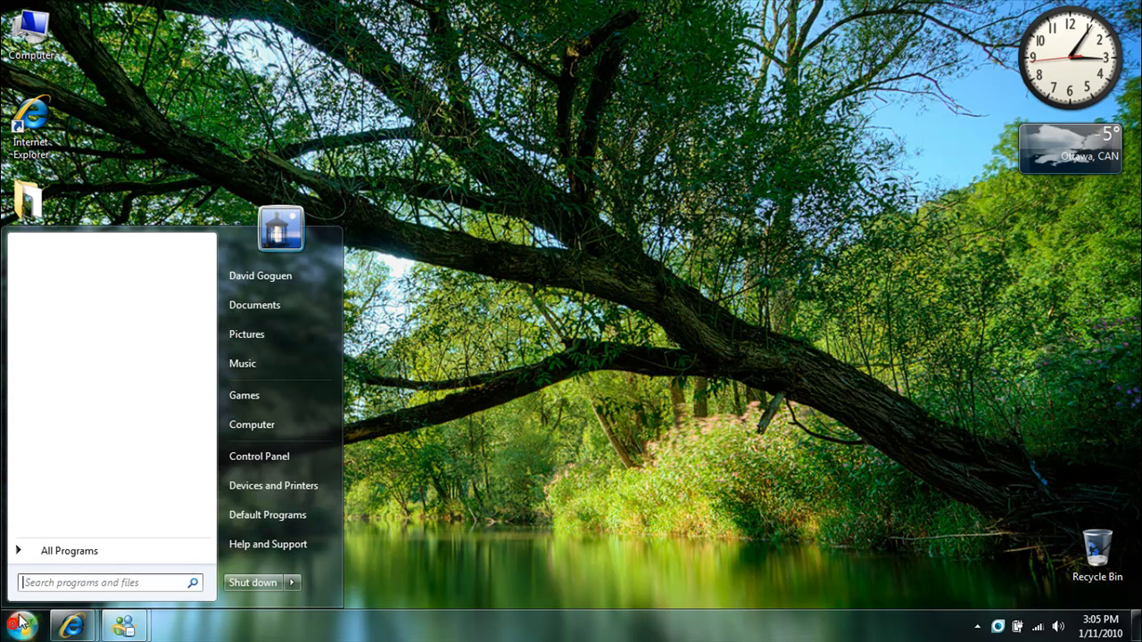
pyautogui.click(68, 551)
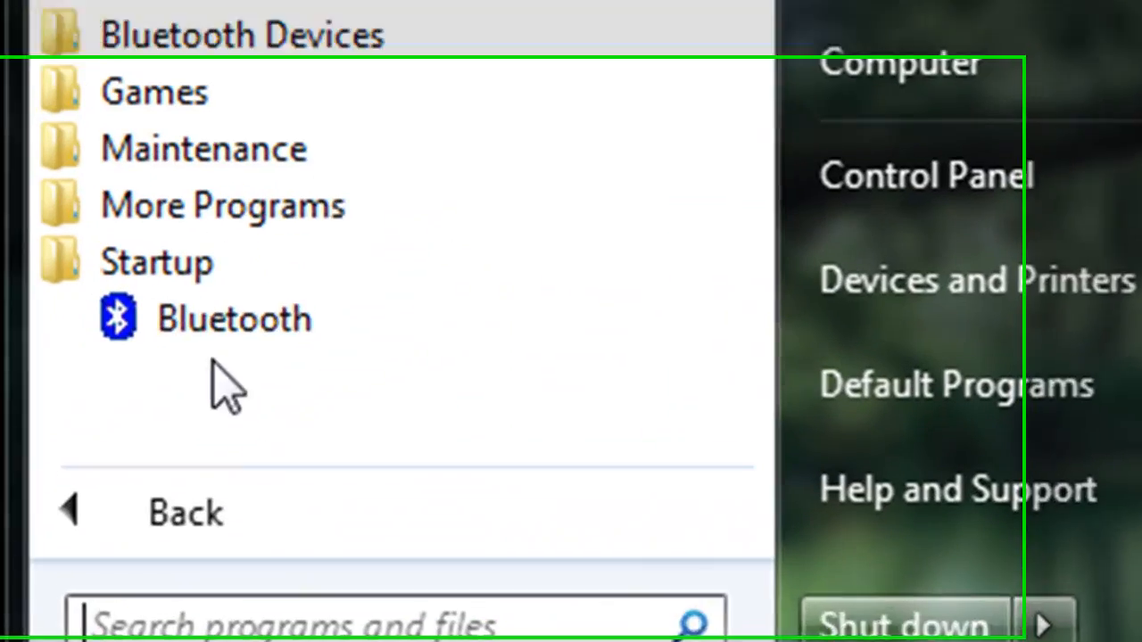
pyautogui.rightClick(234, 318)
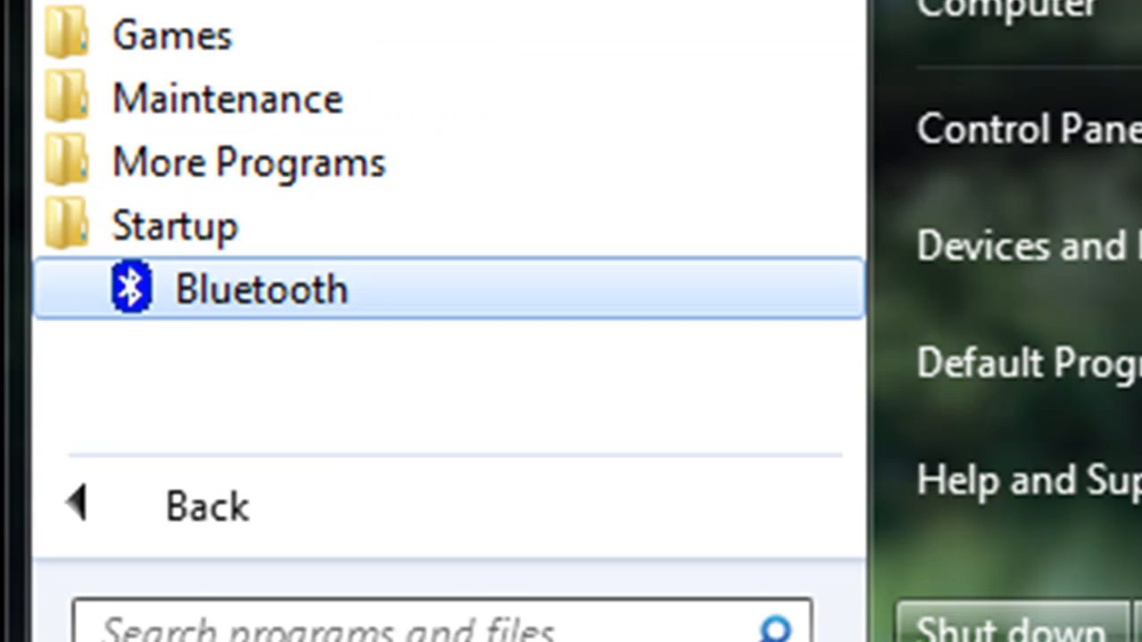
pyautogui.click(259, 288)
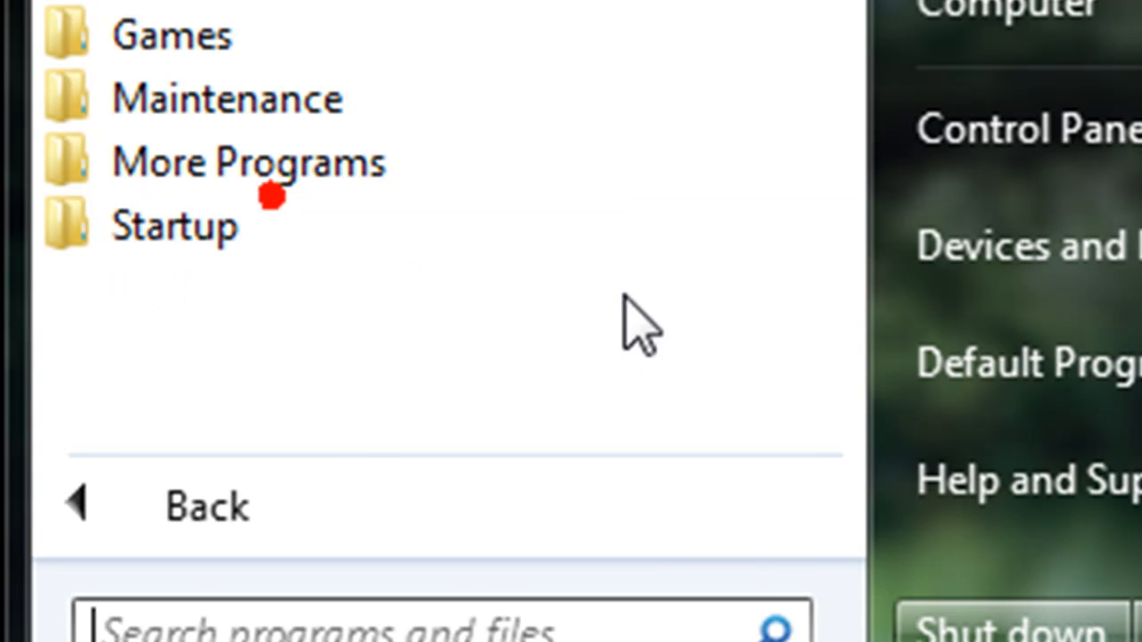
pyautogui.click(205, 504)
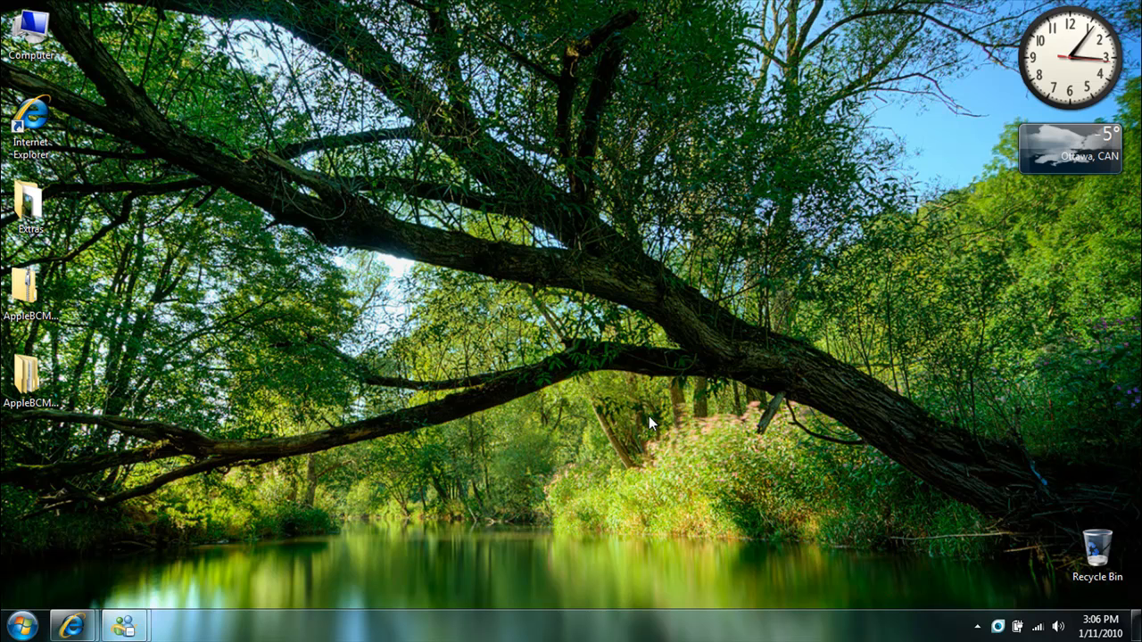
pyautogui.moveTo(4, 473)
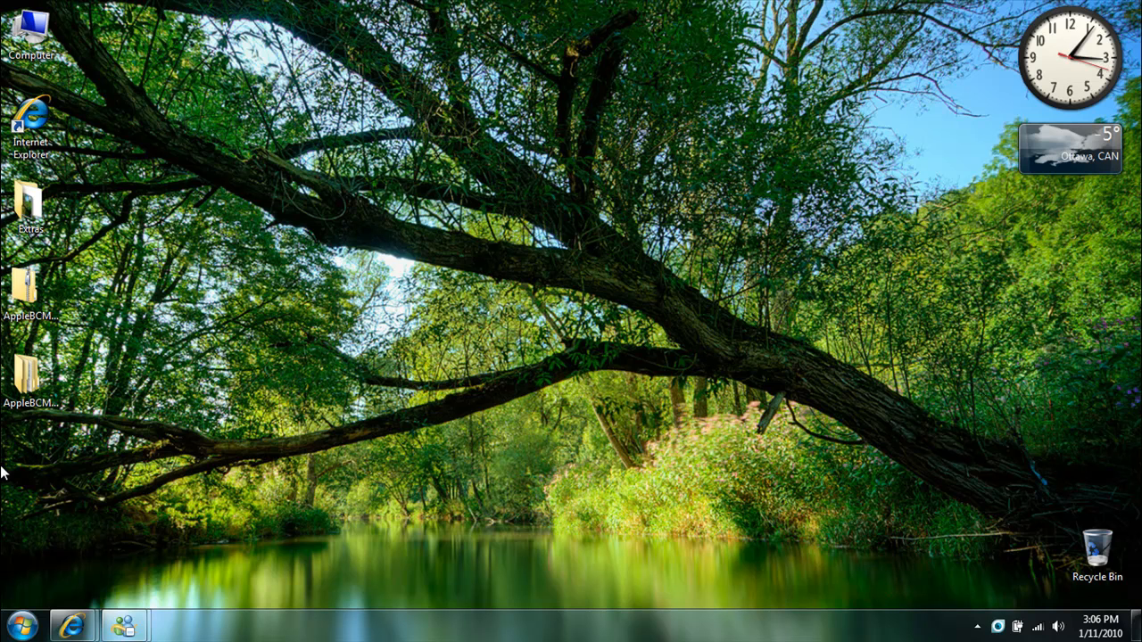
# - Search the Start menu for msconfig to launch System Configuration
pyautogui.click(14, 624)
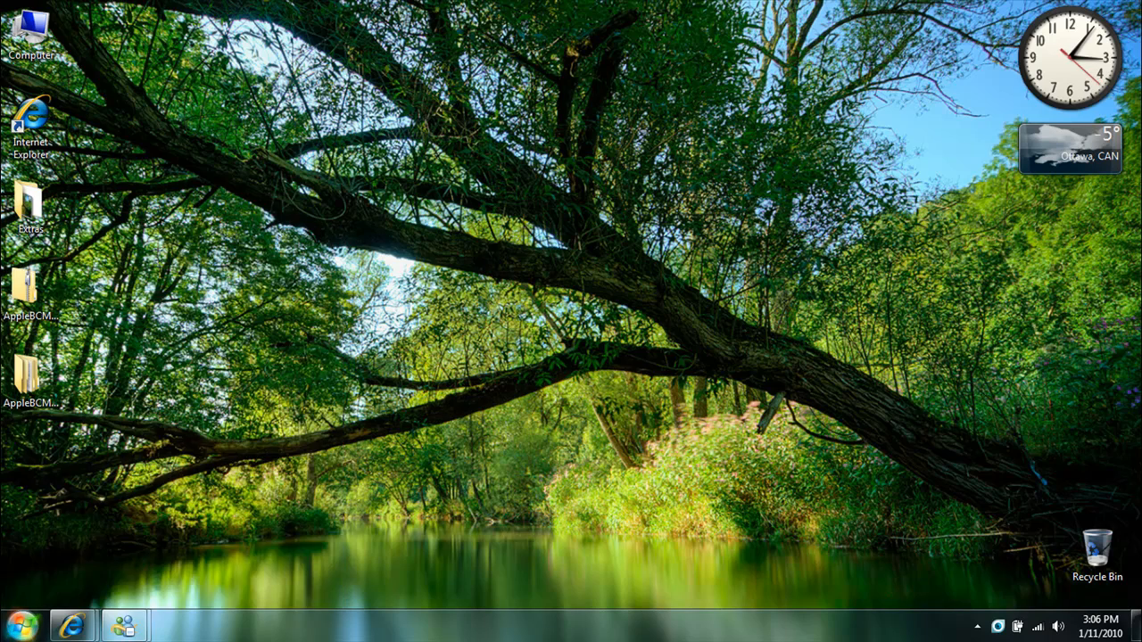
pyautogui.click(14, 624)
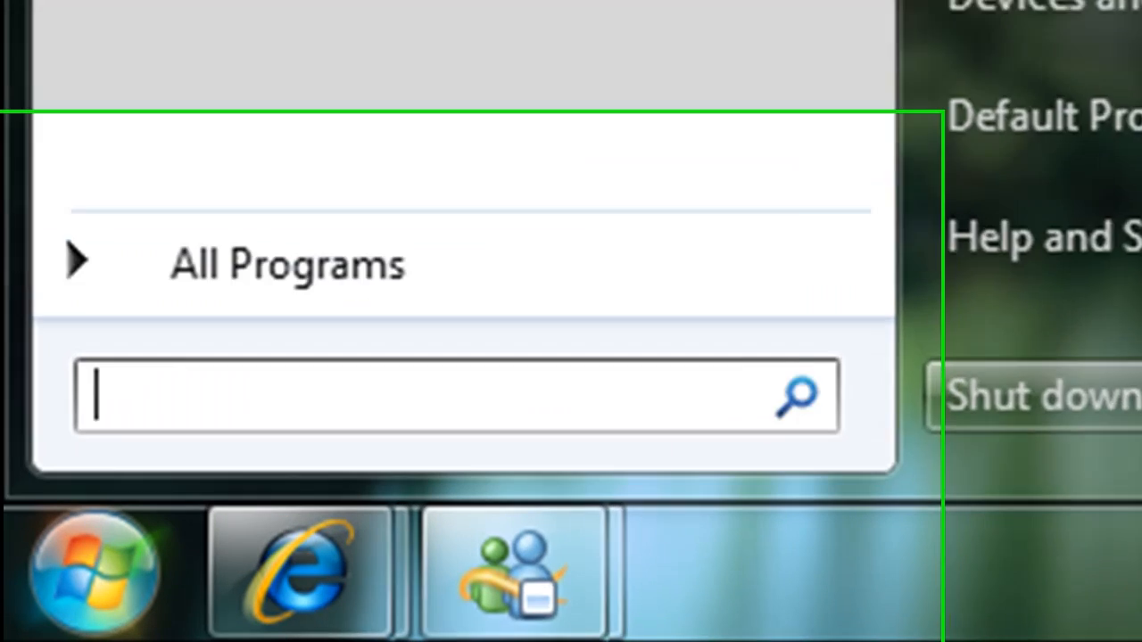
pyautogui.write('mscon')
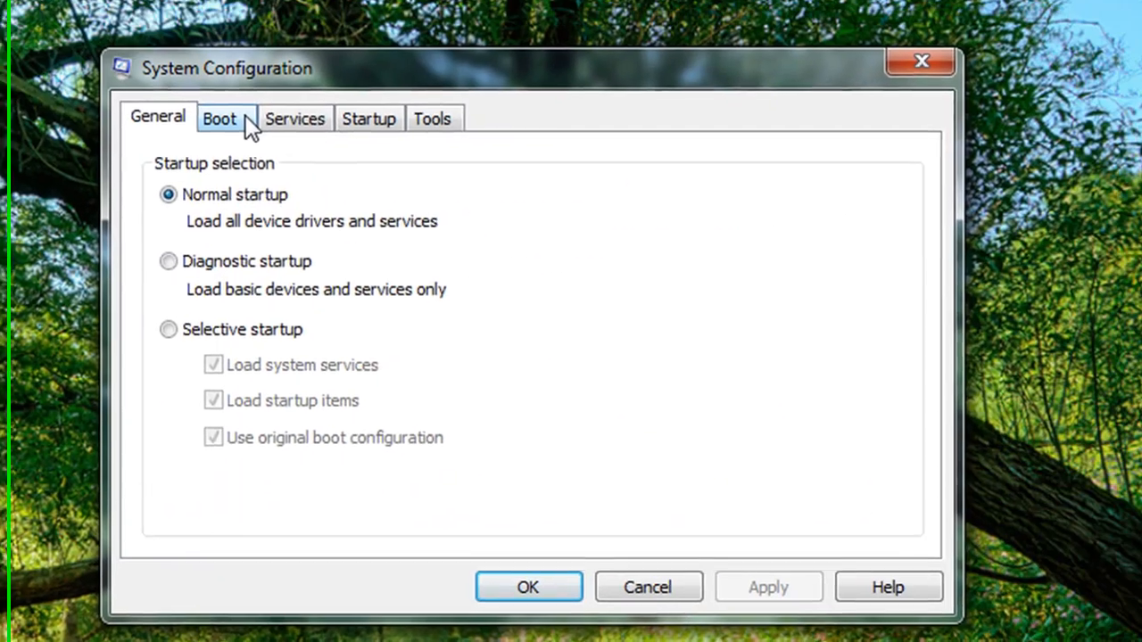
# - On the Startup tab, uncheck Google Update, Adobe Reader and Acrobat Manager, Google Talk, and Microsoft LifeCam
pyautogui.click(368, 119)
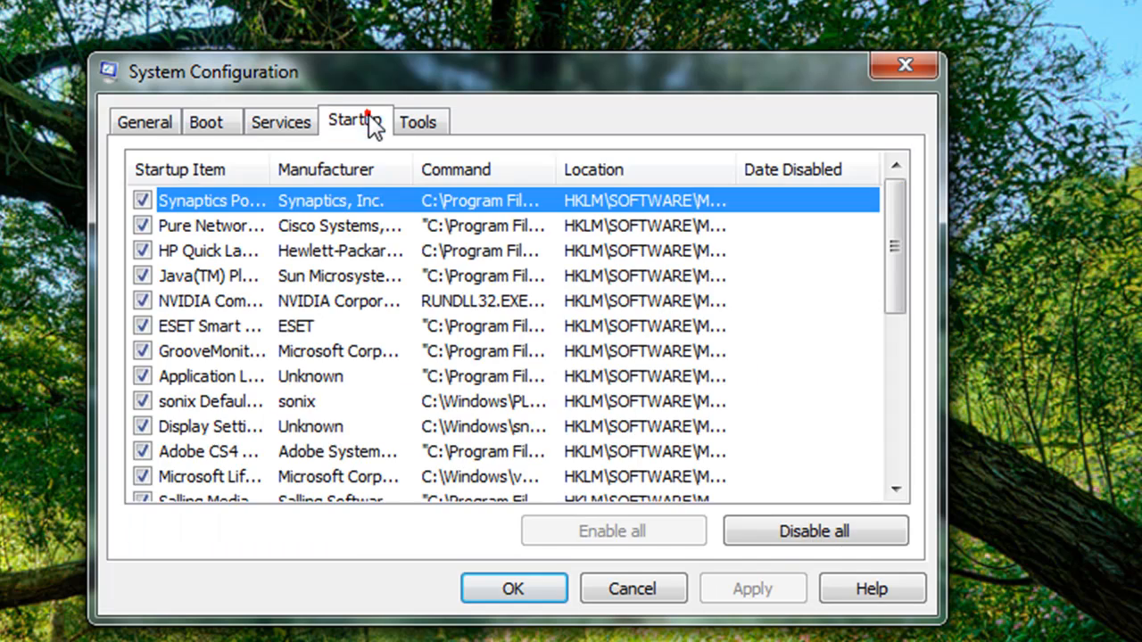
pyautogui.moveTo(417, 122)
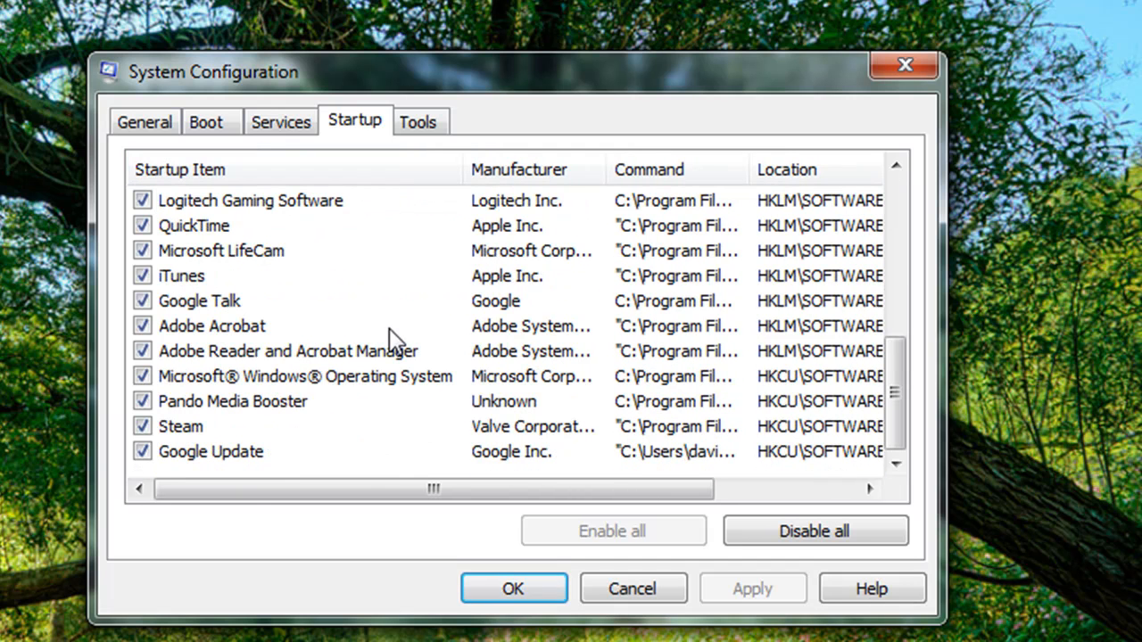
pyautogui.moveTo(203, 463)
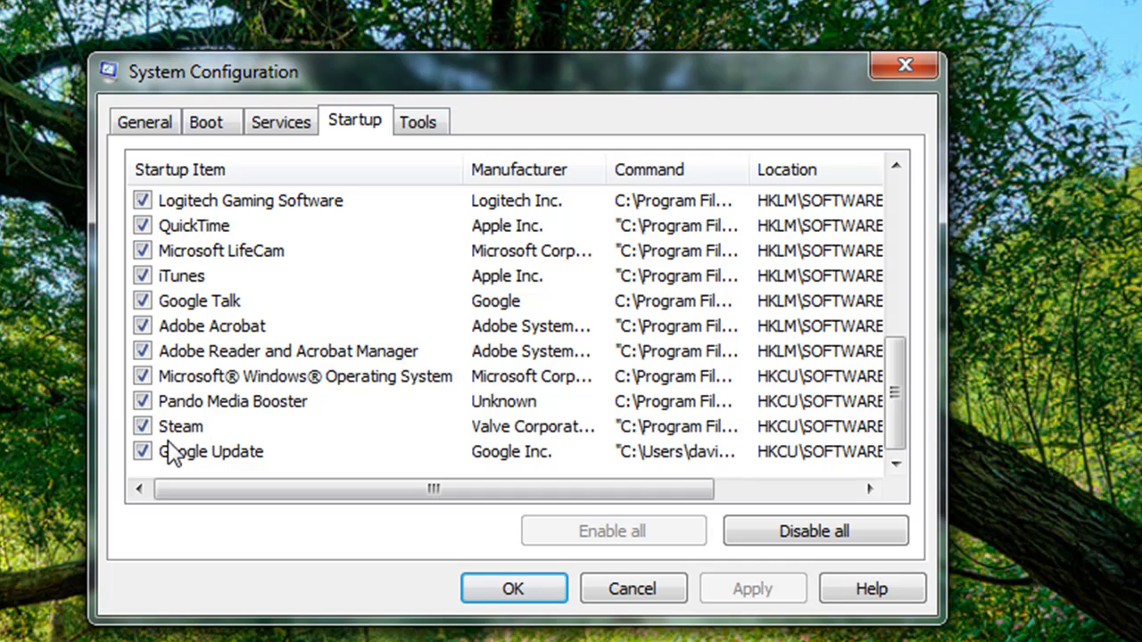
pyautogui.moveTo(190, 462)
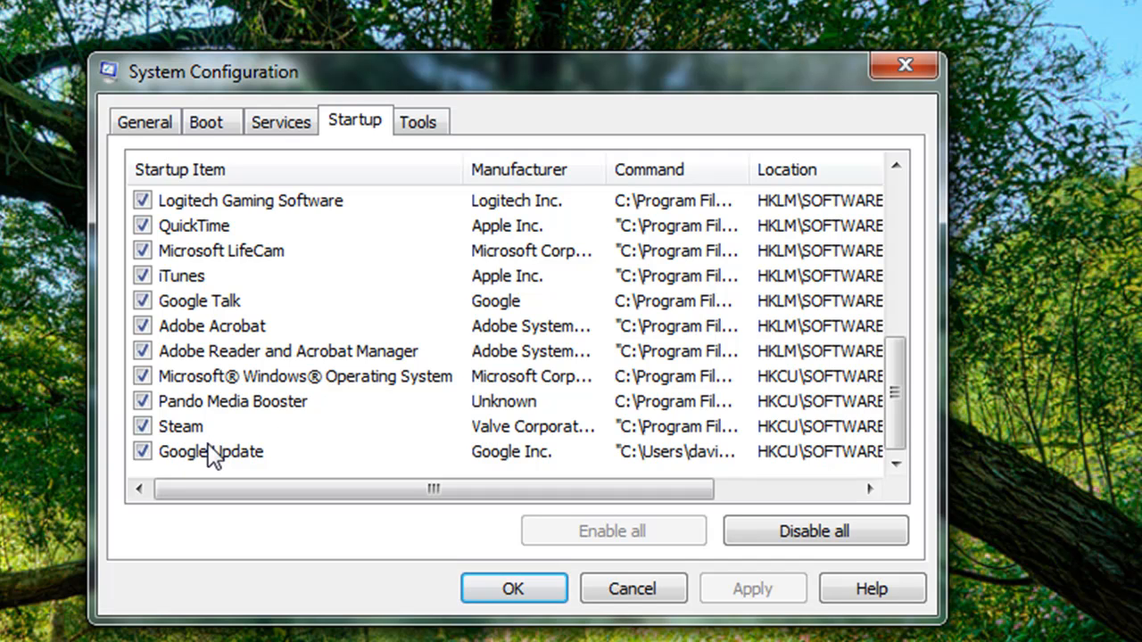
pyautogui.click(143, 426)
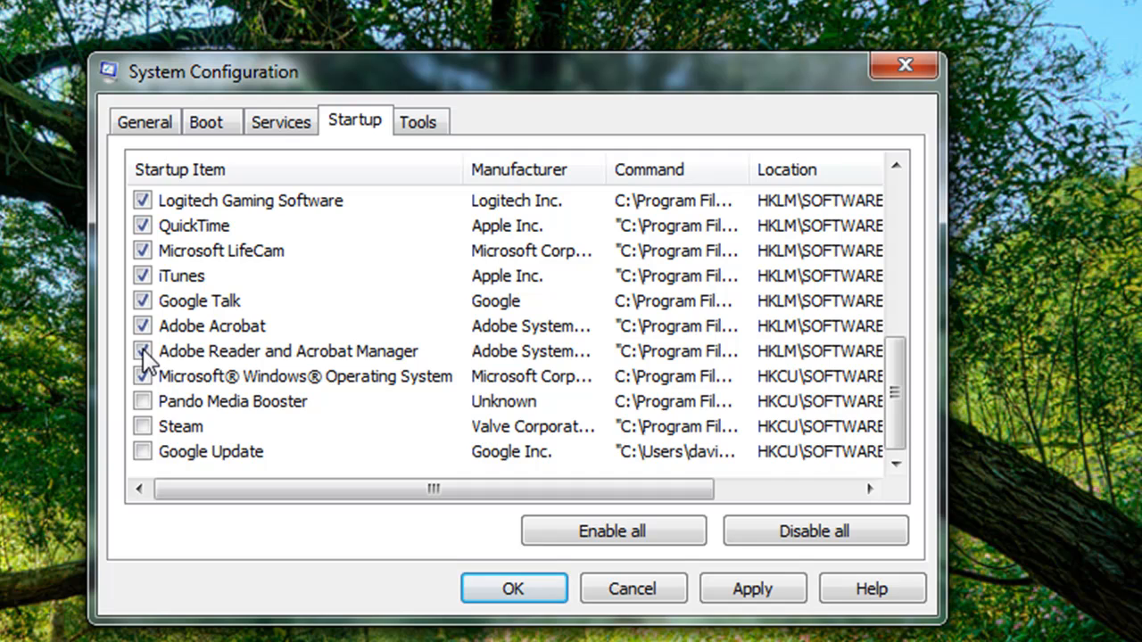
pyautogui.click(143, 325)
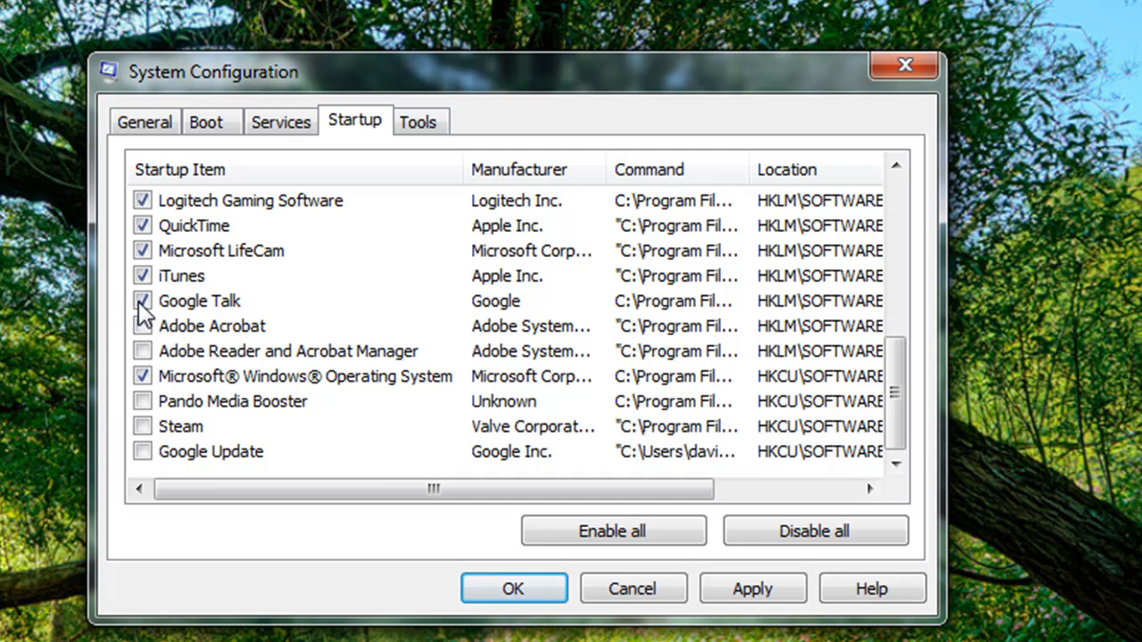
pyautogui.click(143, 251)
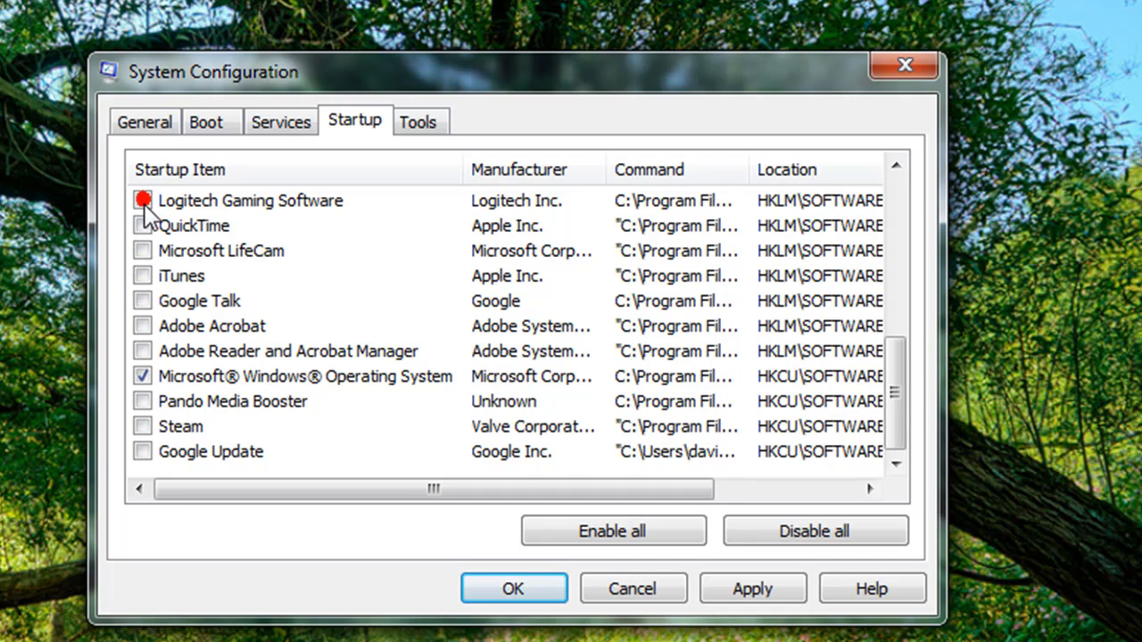
pyautogui.scroll(3)
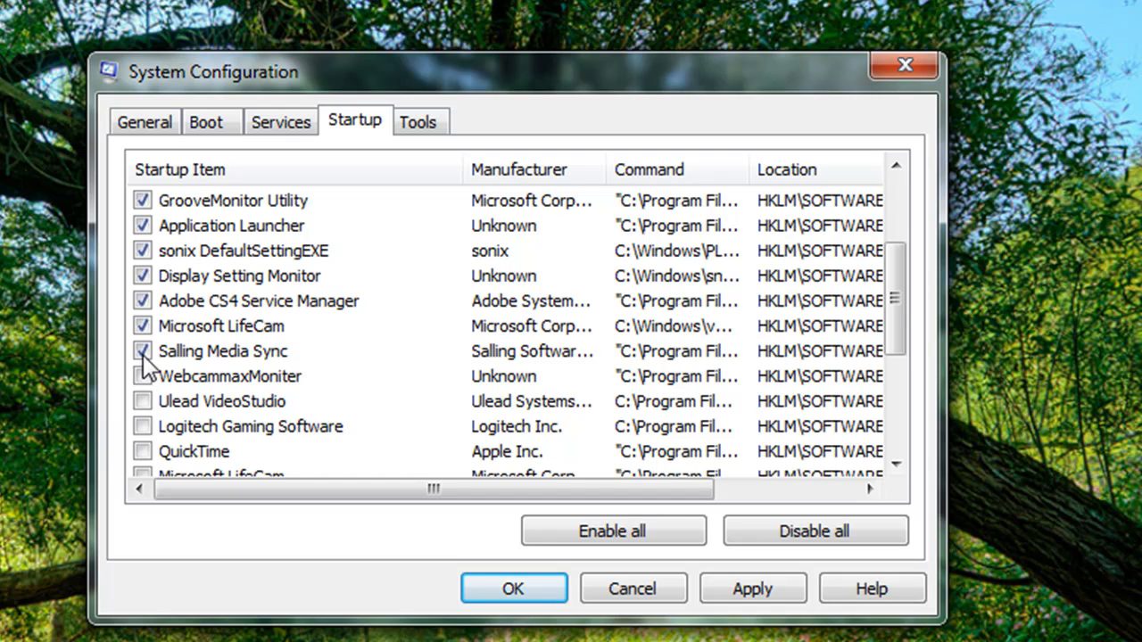
pyautogui.click(143, 325)
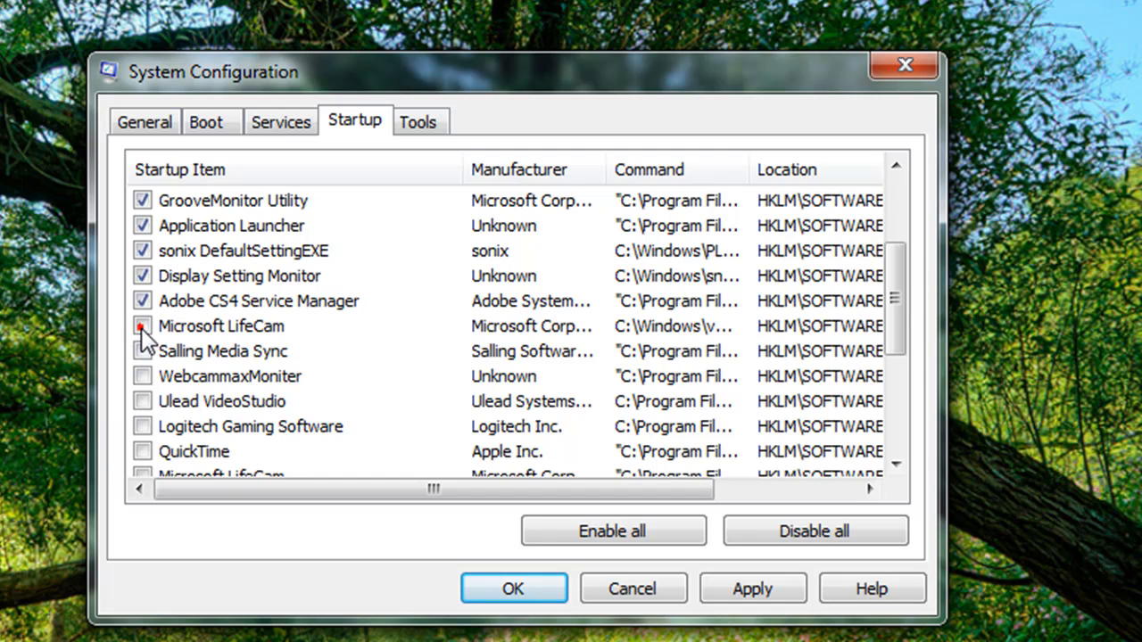
# - Uncheck HP Quick Launch Buttons and Synaptics Pointing Device Driver, then review the rest of the list
pyautogui.scroll(3)
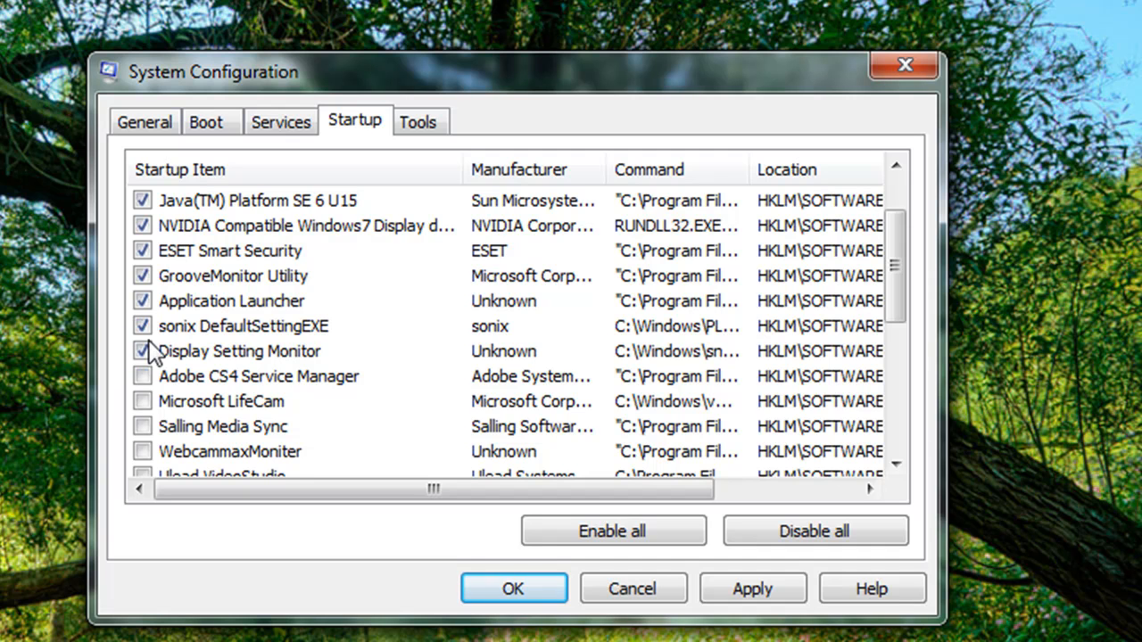
pyautogui.scroll(3)
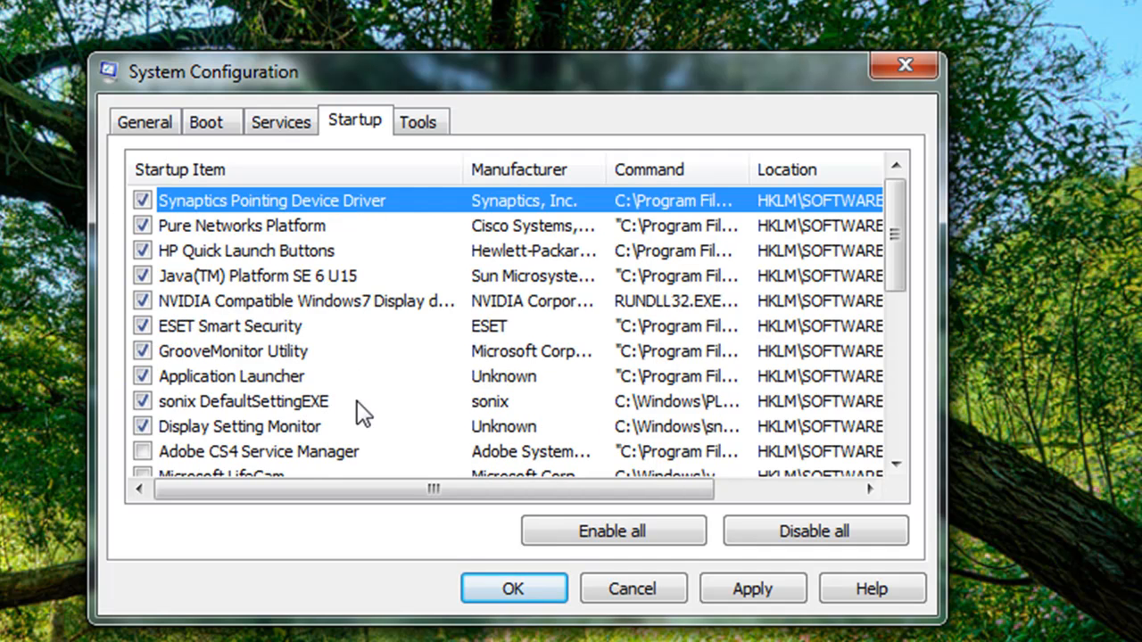
pyautogui.moveTo(156, 237)
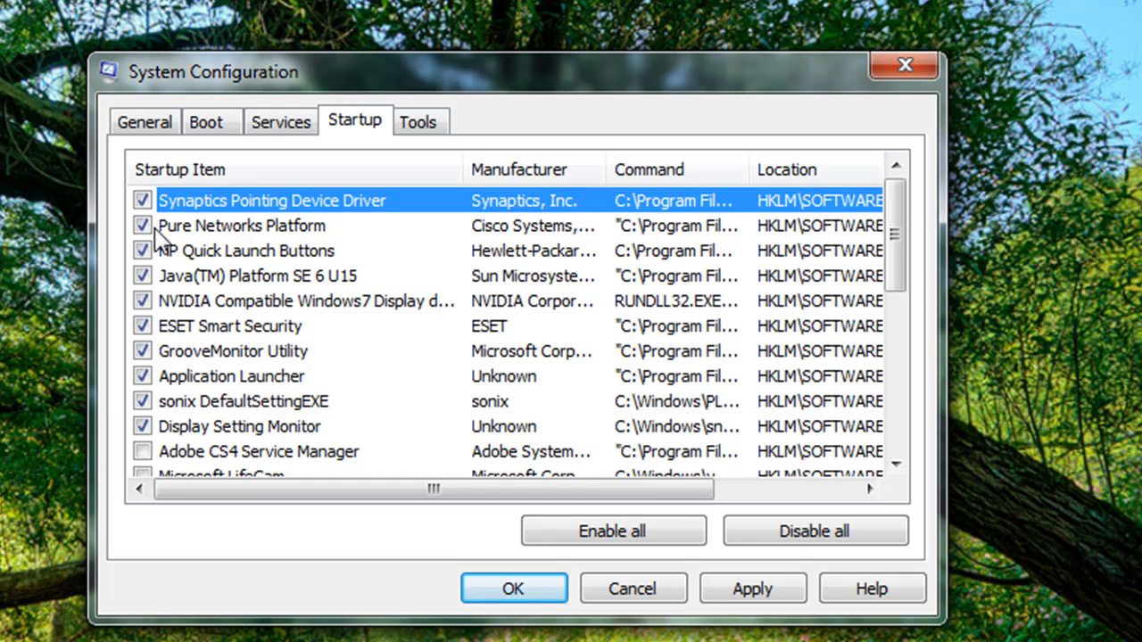
pyautogui.moveTo(151, 328)
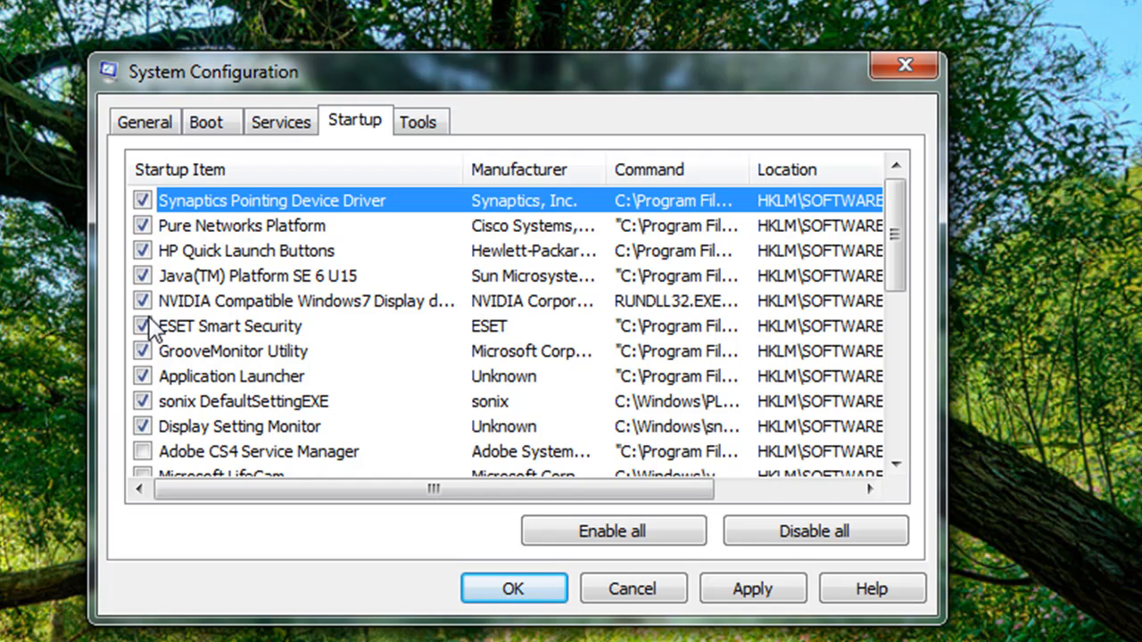
pyautogui.moveTo(132, 290)
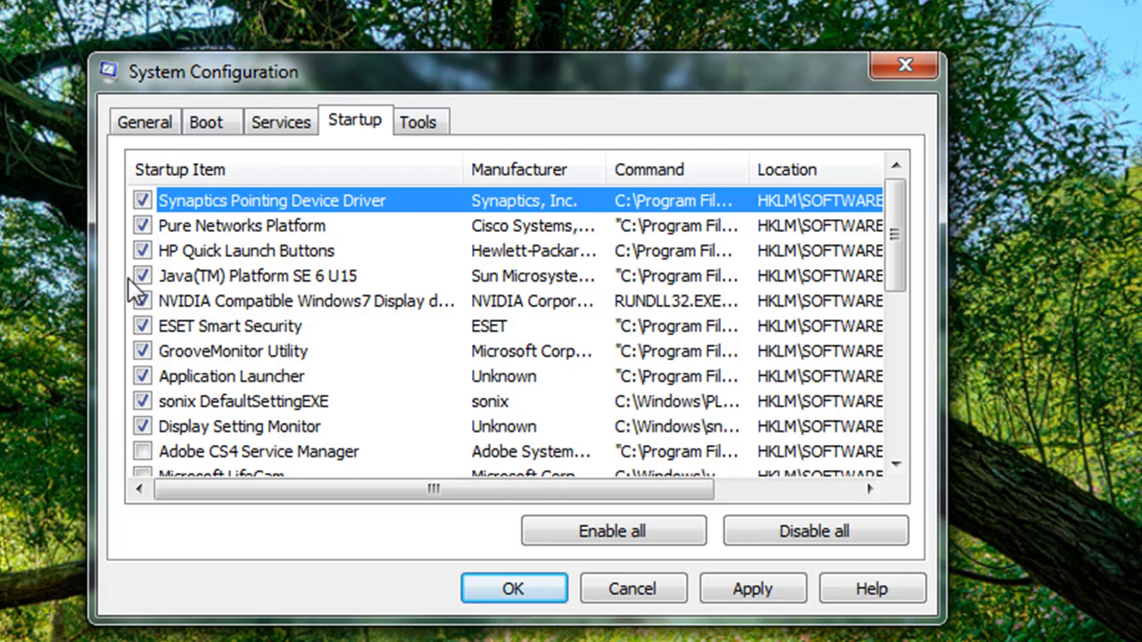
pyautogui.click(245, 251)
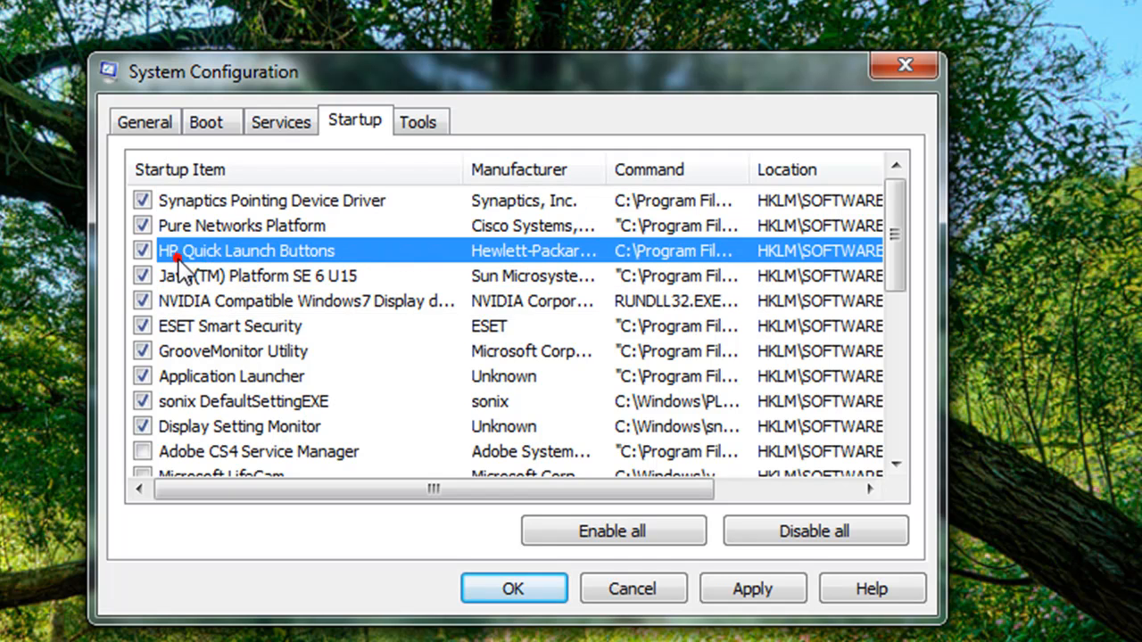
pyautogui.click(272, 199)
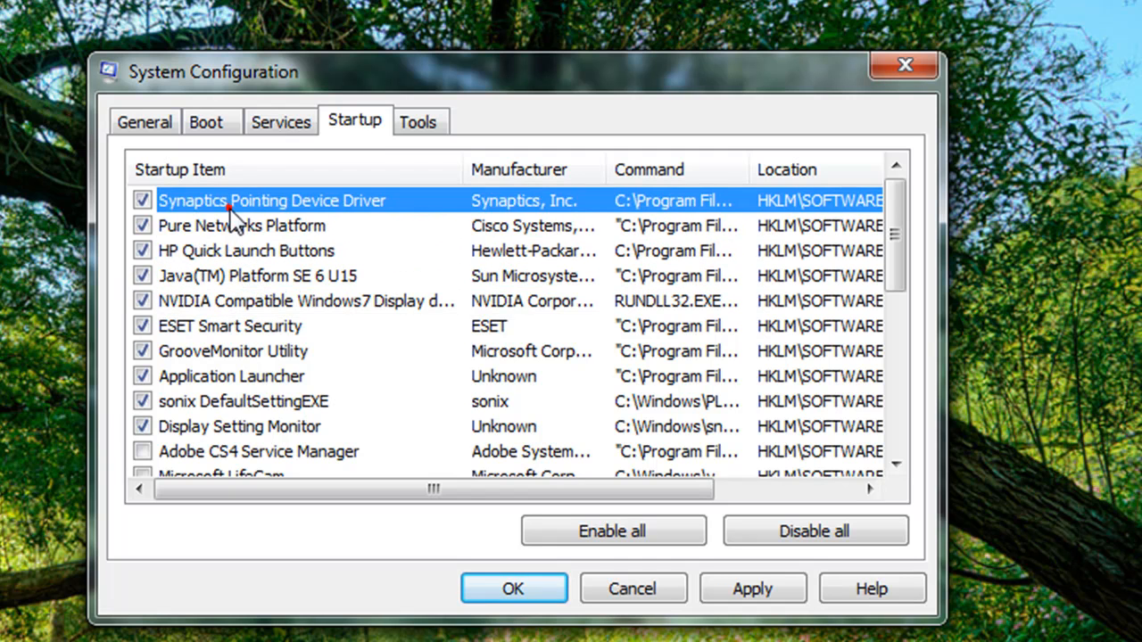
pyautogui.scroll(-3)
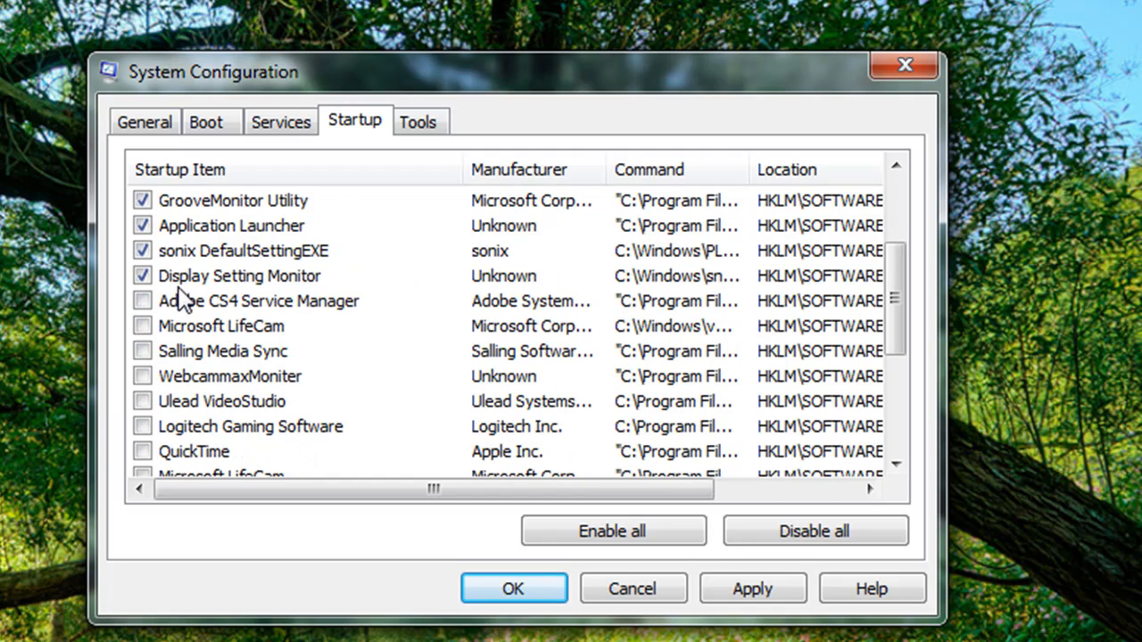
pyautogui.scroll(-3)
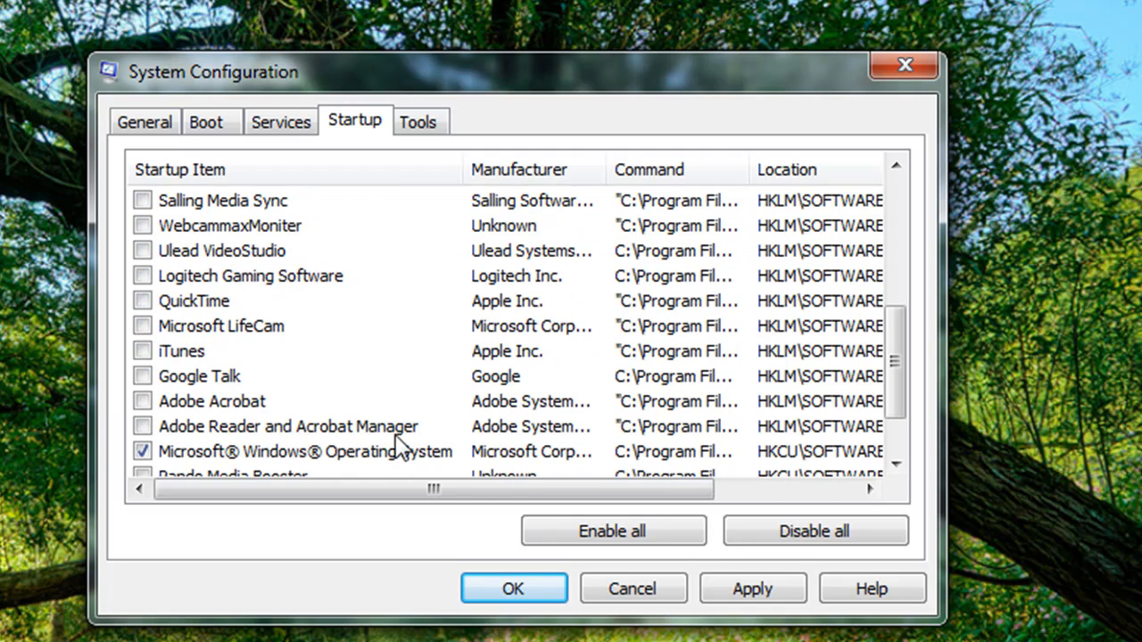
pyautogui.scroll(-3)
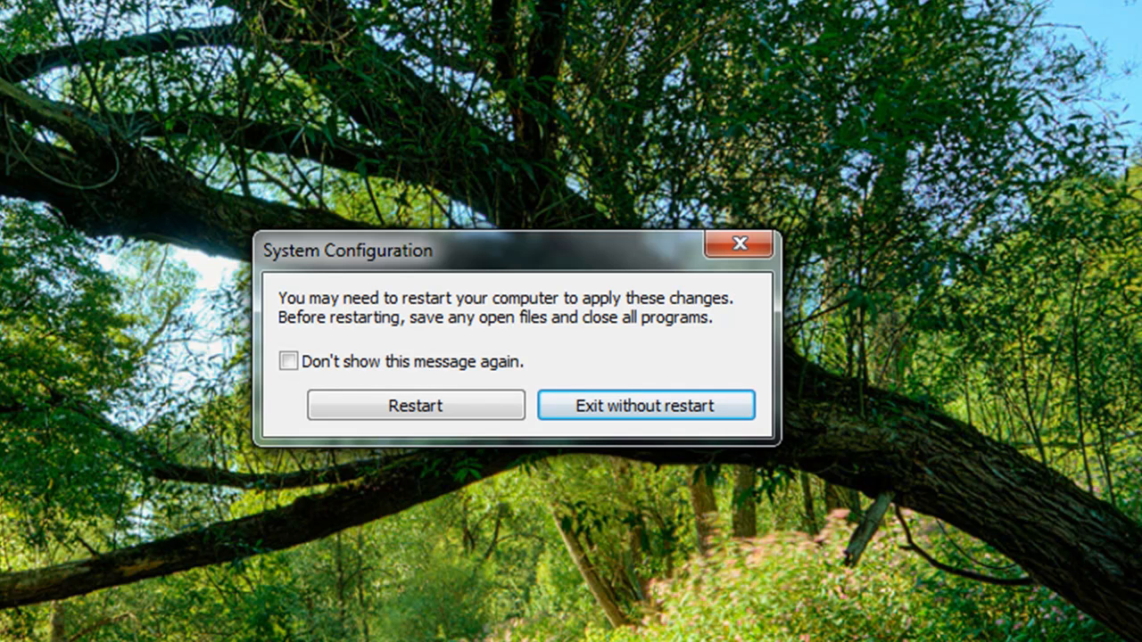
# - Dismiss the restart prompt by choosing Exit without restart
pyautogui.click(645, 405)
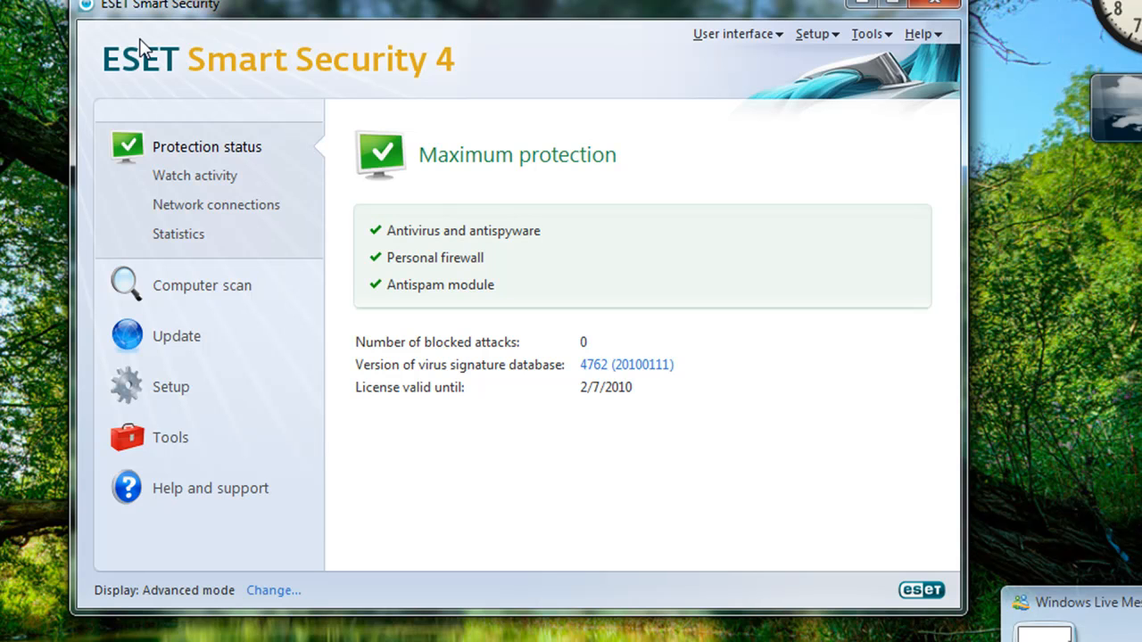
# - View ESET's Computer scan page, then close the antivirus window
pyautogui.click(201, 285)
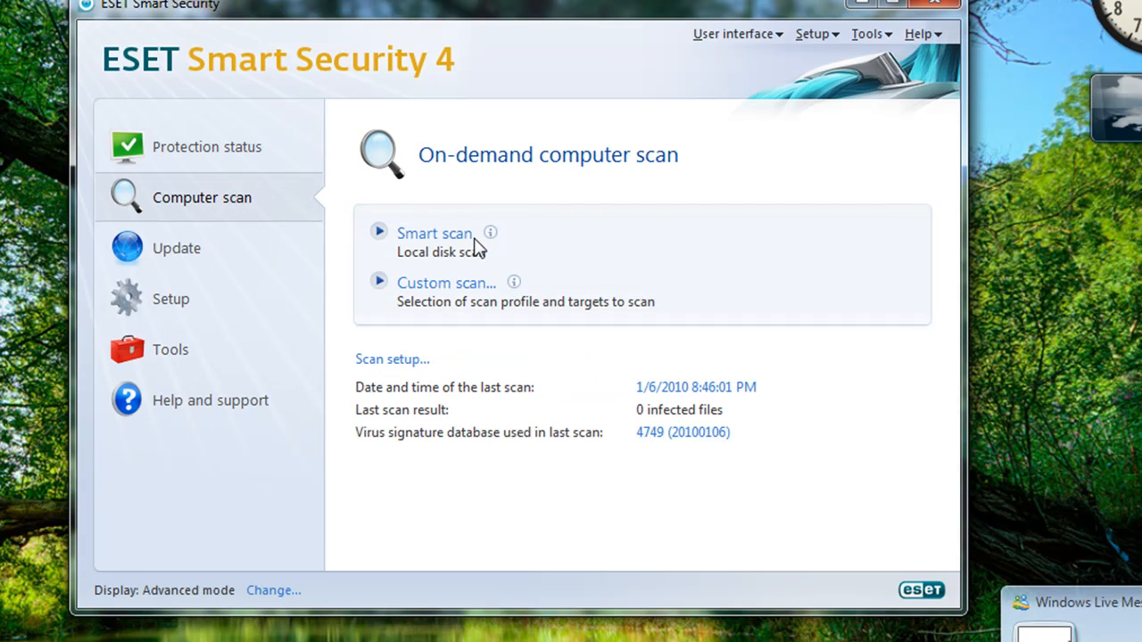
pyautogui.moveTo(379, 236)
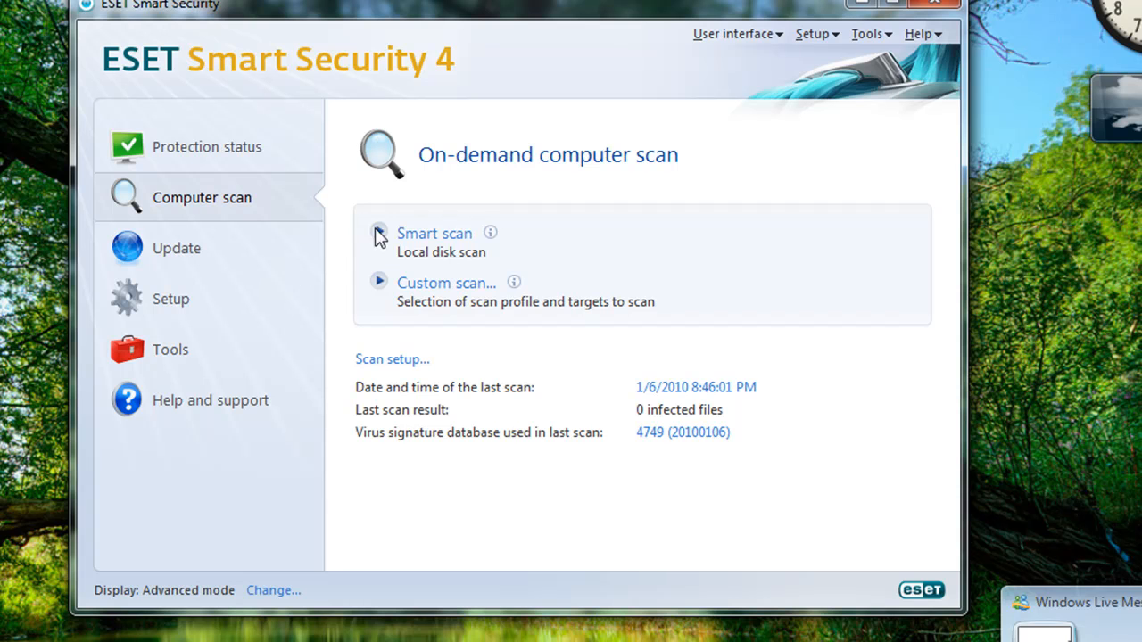
pyautogui.moveTo(435, 232)
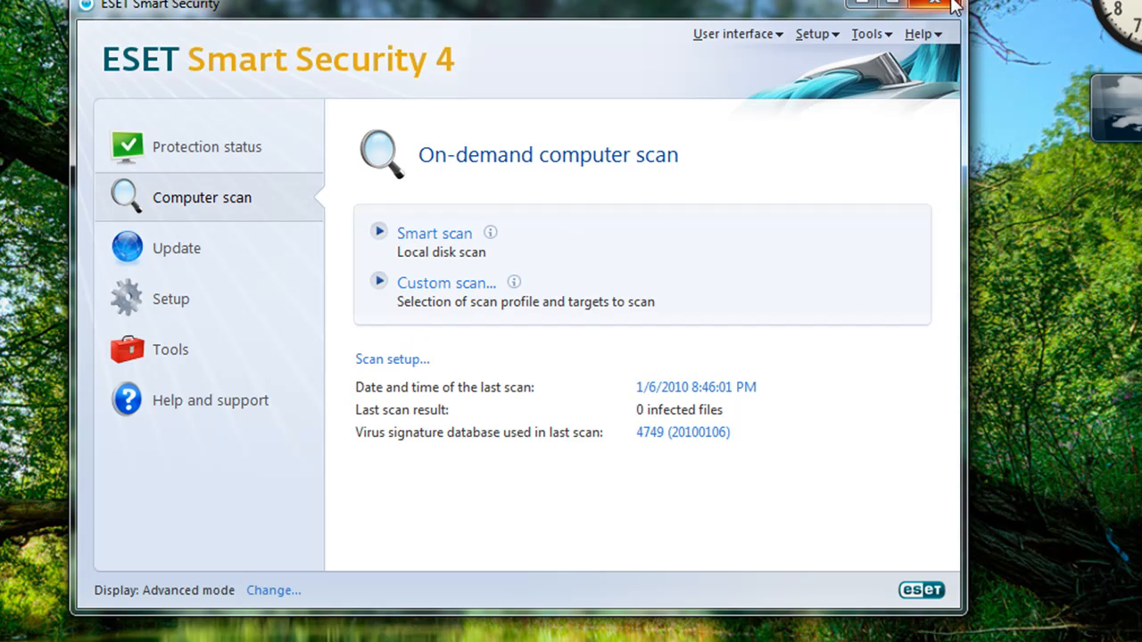
pyautogui.click(933, 3)
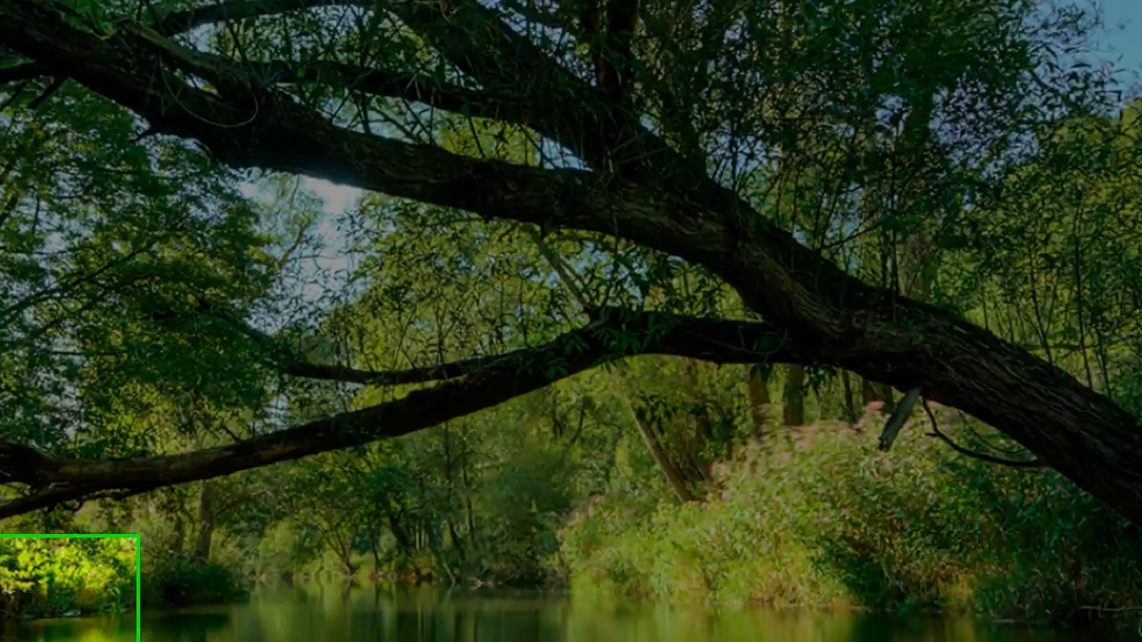
# - Browse All Programs toward Accessories > System Tools > Disk Defragmenter
pyautogui.click(80, 611)
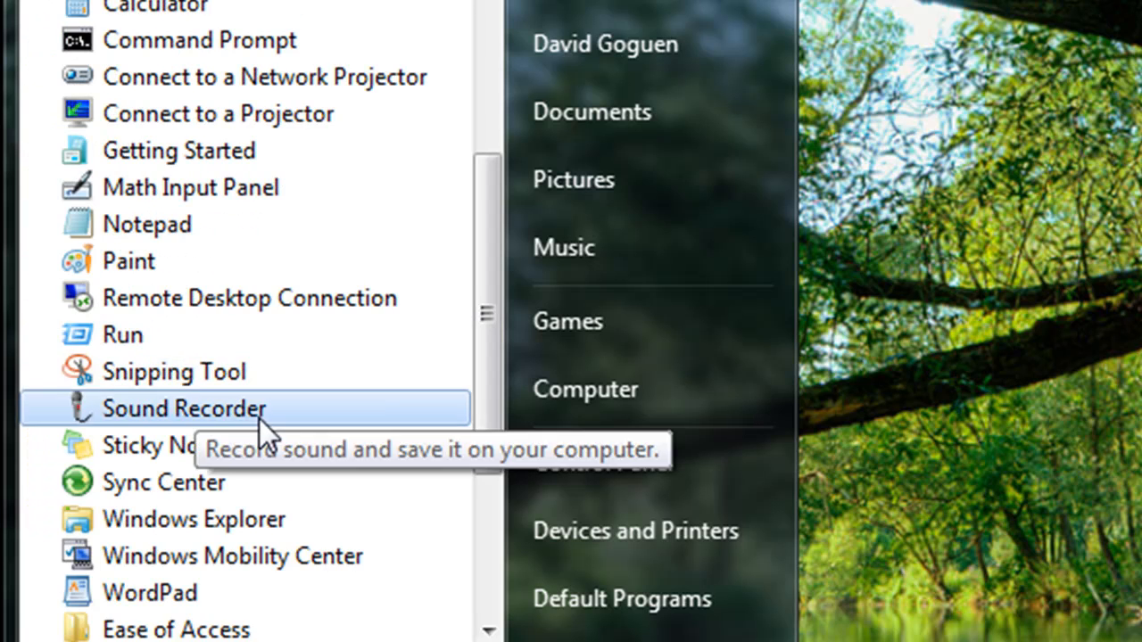
pyautogui.scroll(-3)
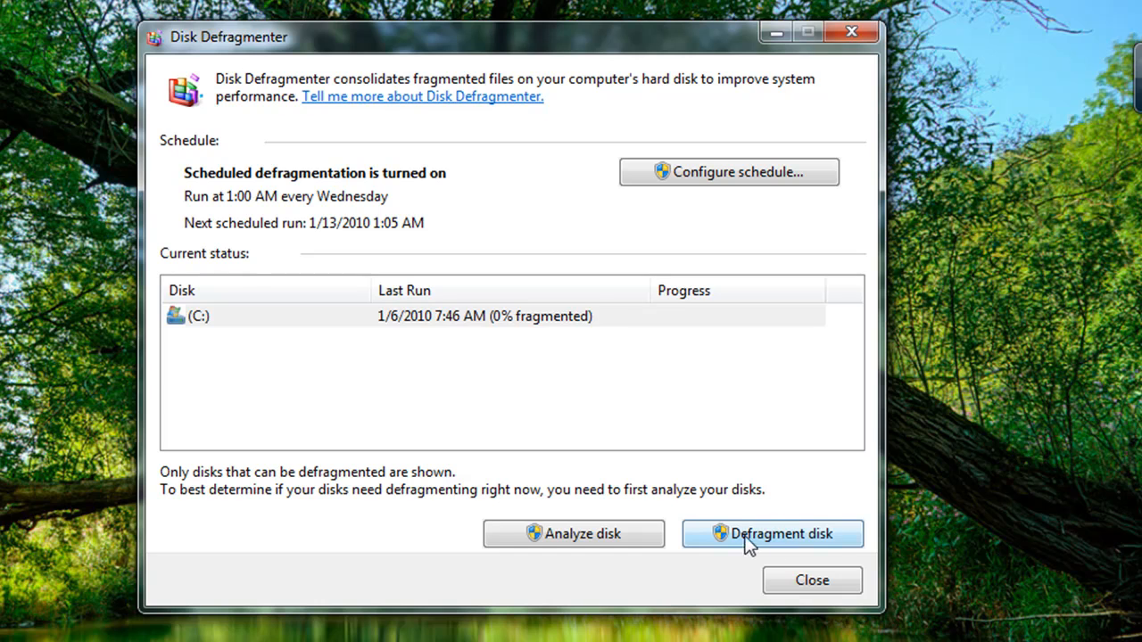
# - Close the Disk Defragmenter window
pyautogui.click(772, 534)
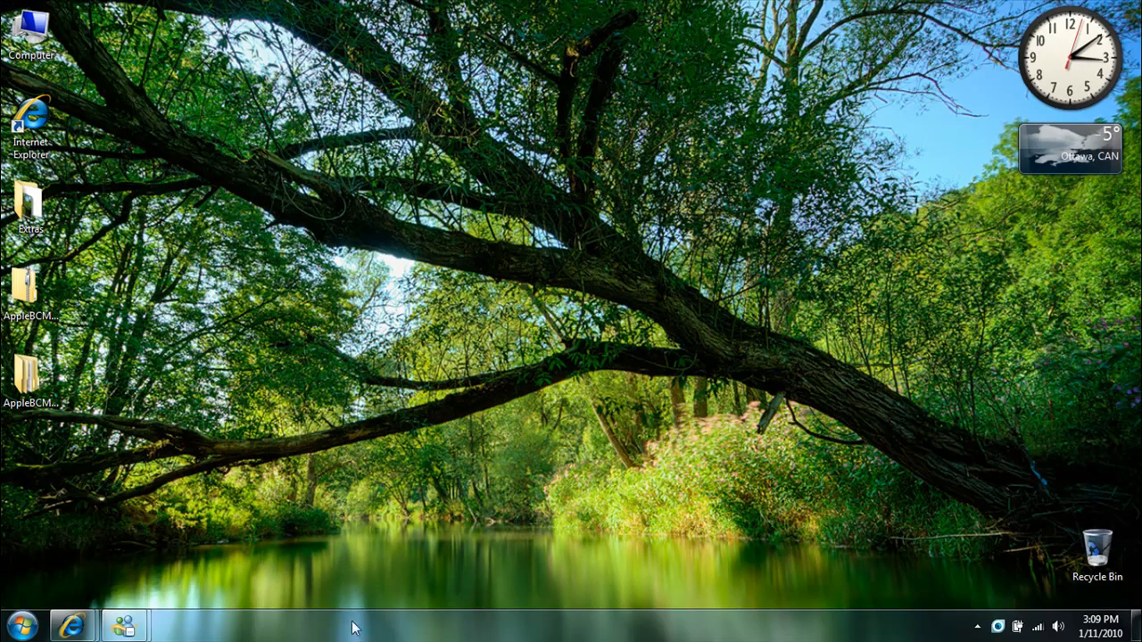
pyautogui.moveTo(281, 438)
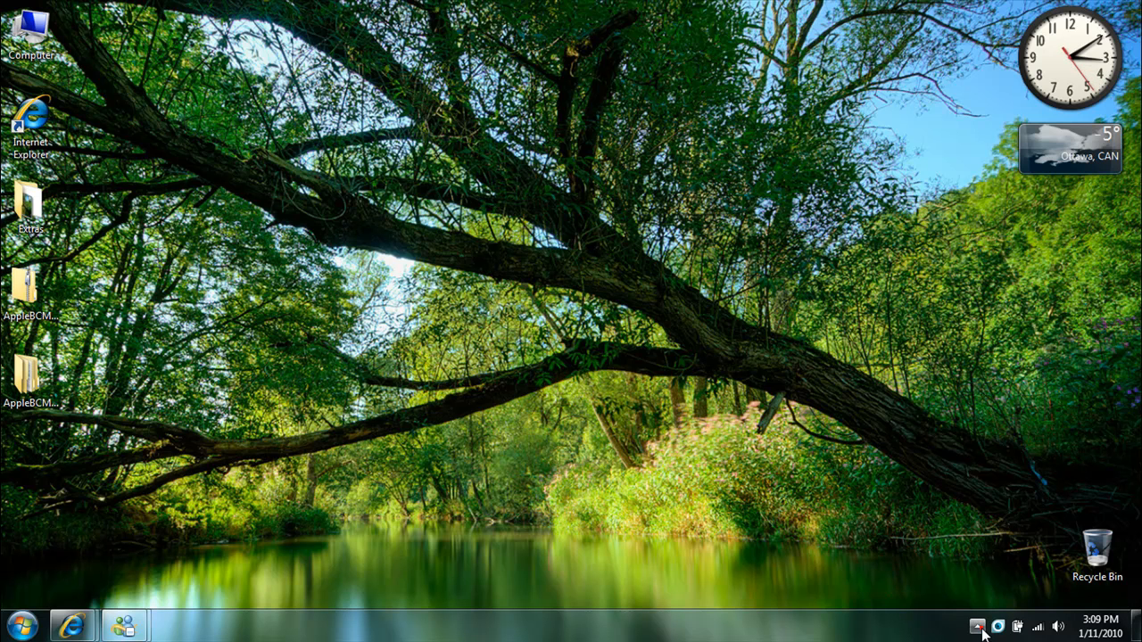
# - Show the hidden tray icons and open the Camtasia Recorder controls
pyautogui.click(978, 626)
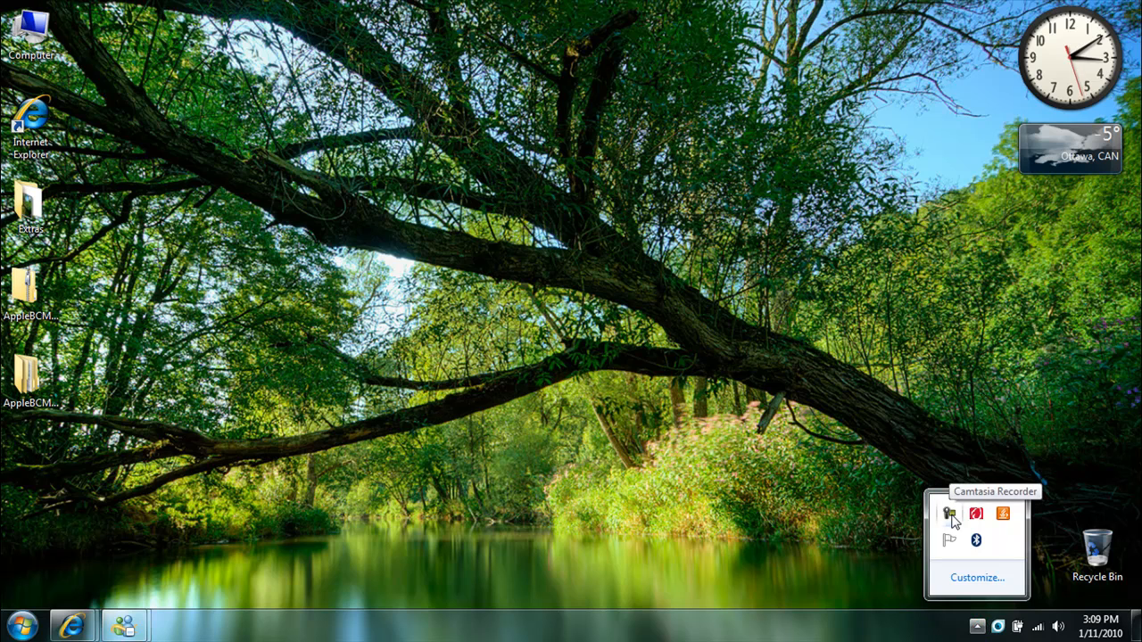
pyautogui.click(951, 513)
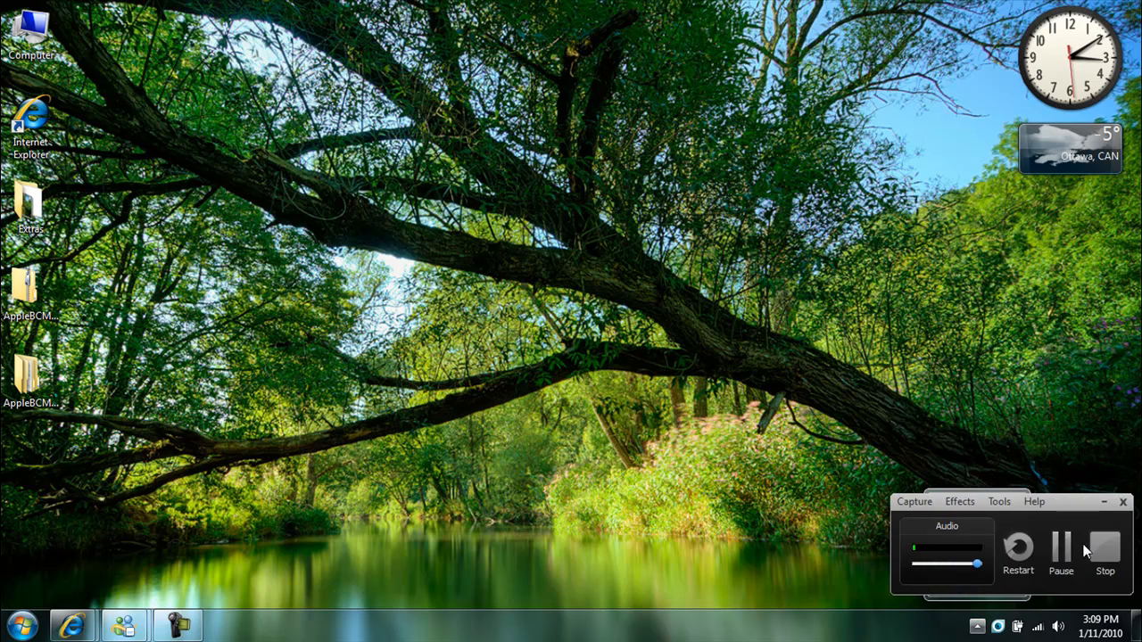